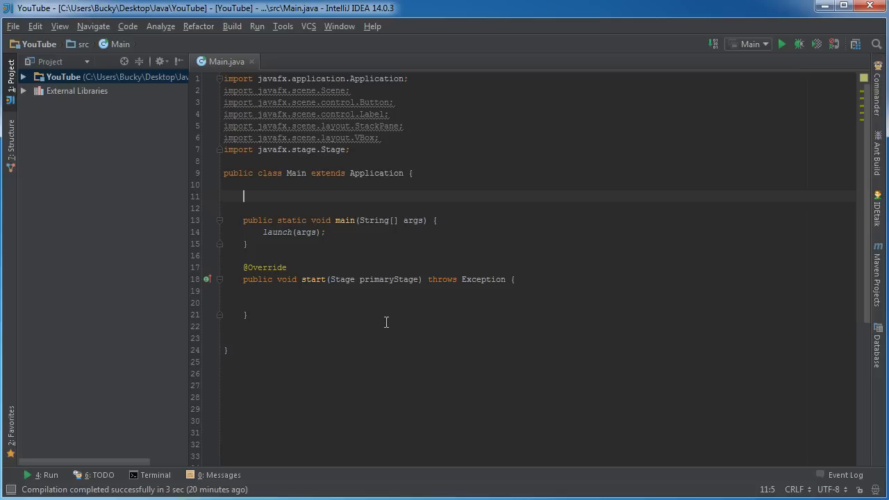
mouse_move(120, 170)
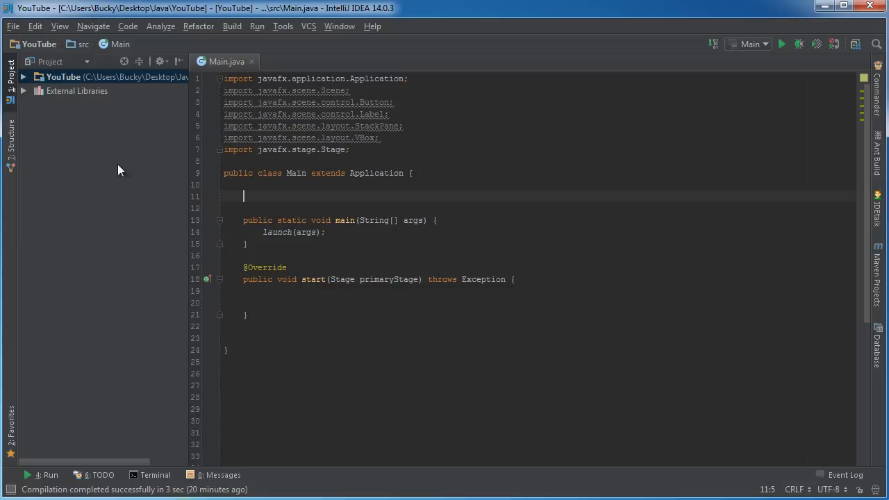
mouse_move(486, 370)
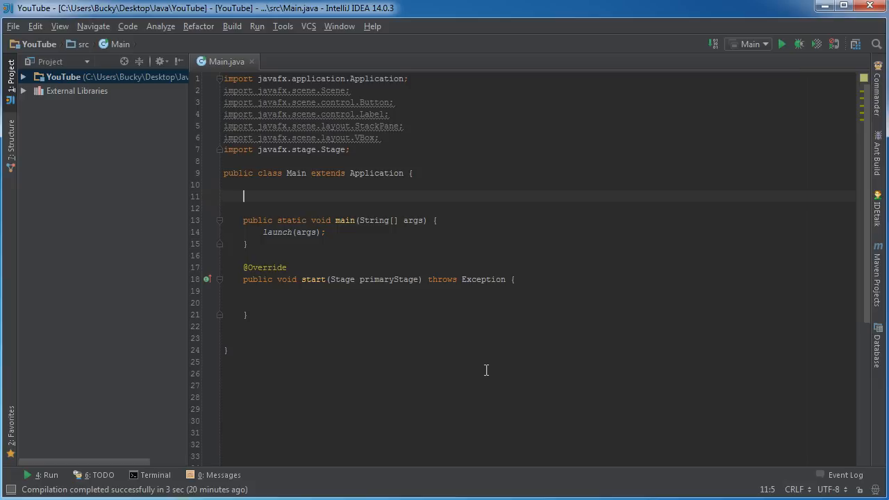
Declare fields 'Stage window;' and 'Scene scene1, scene2;', then write 'window = primaryStage;' in start()
double_click(389, 280)
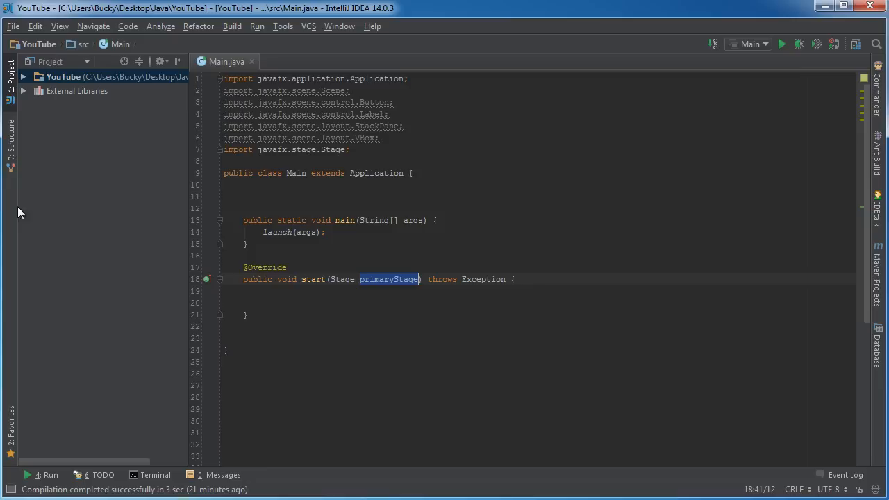
text(Stage window)
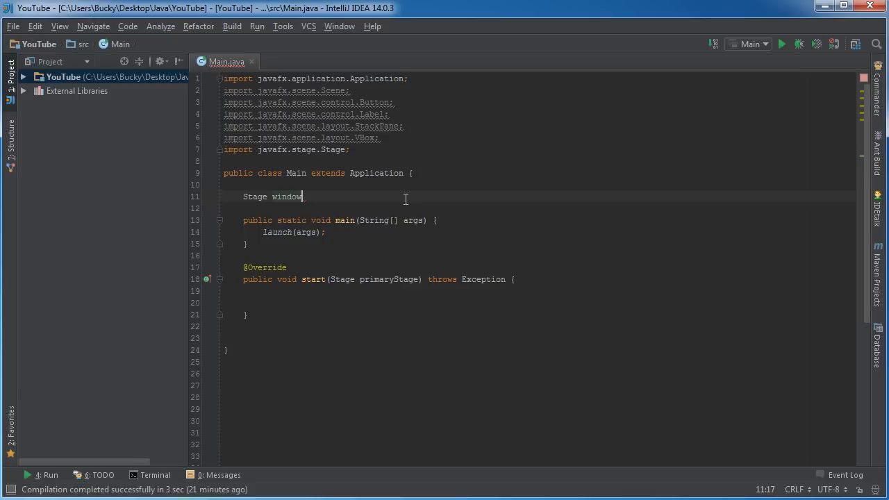
text(;)
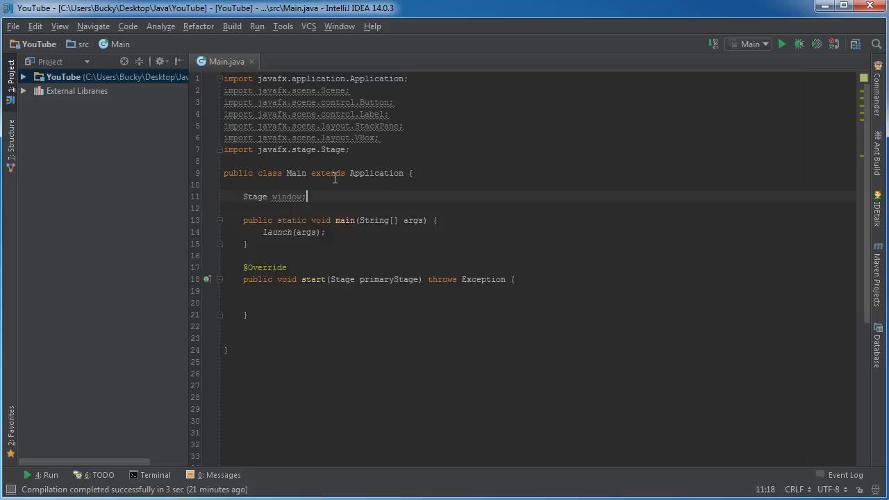
text(Scene scene1, scene2;)
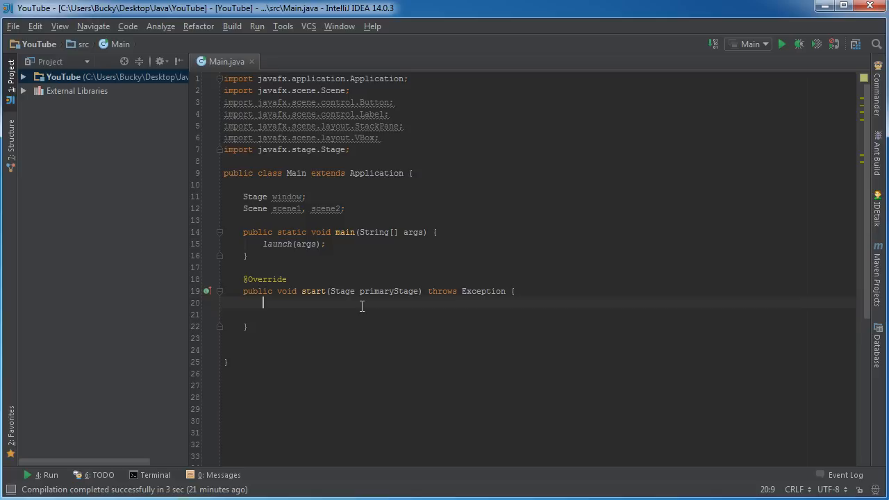
text(window = primaryStage;)
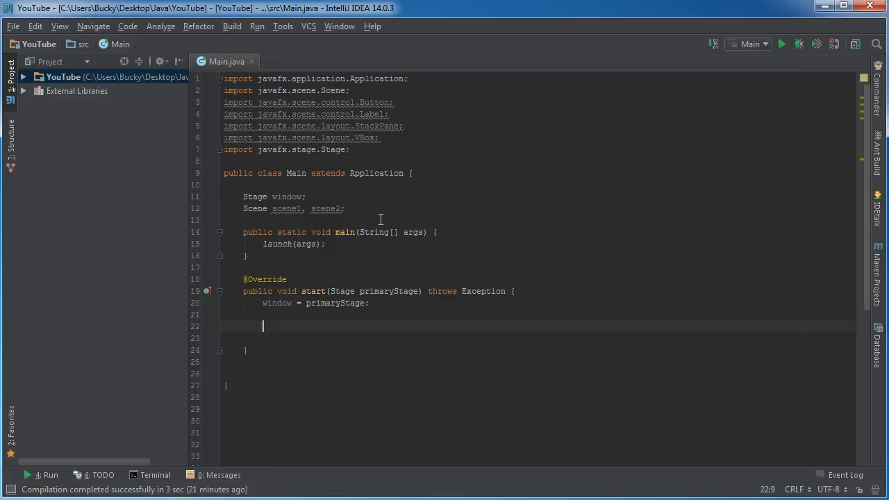
Create label1 with text "Welcome to the first scene!" and button1 with text "Go to scene 2"
text(//)
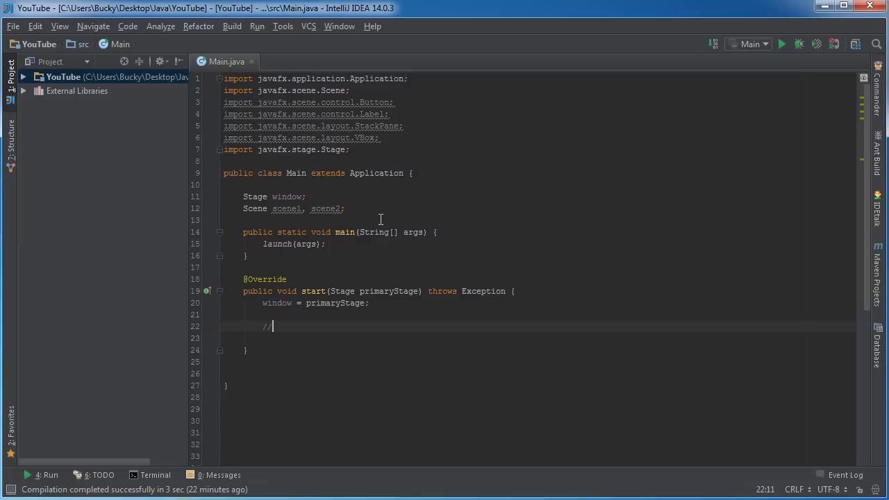
text(Label label1 =)
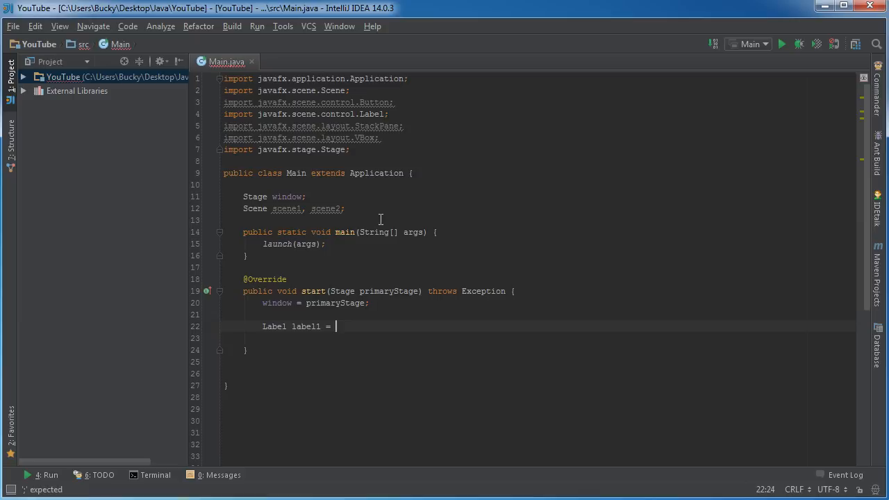
text(new Label())
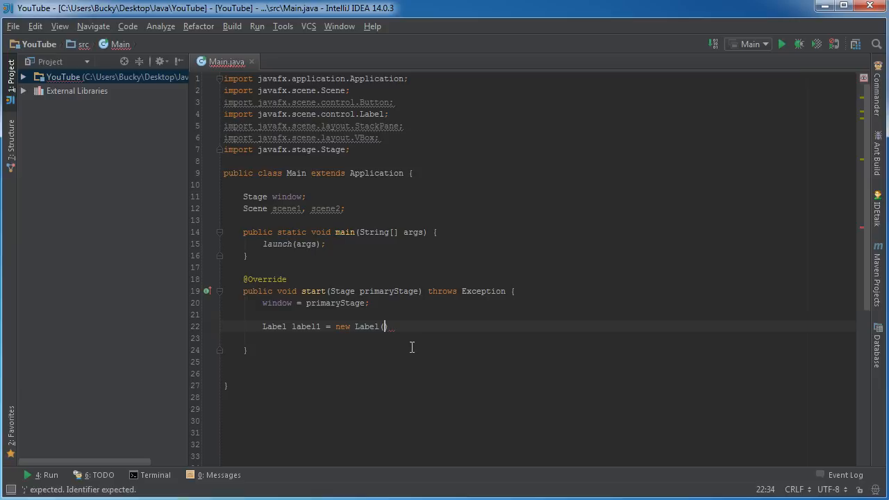
text("Welcome to the first scene!)
click(538, 338)
text(Button button1 = new Button("Go to scene 2");)
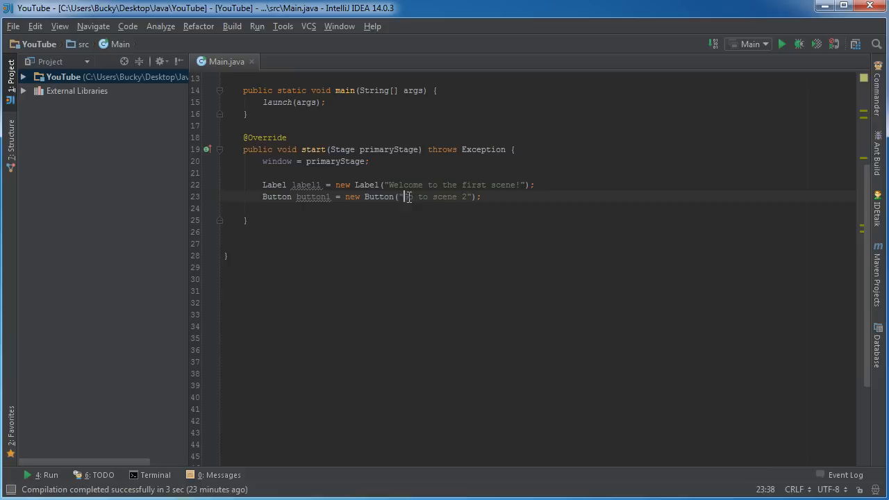
Add button1.setOnAction(e -> window.setScene(scene2)) below the button declaration
text(button1.setOnAction(e -> windo);)
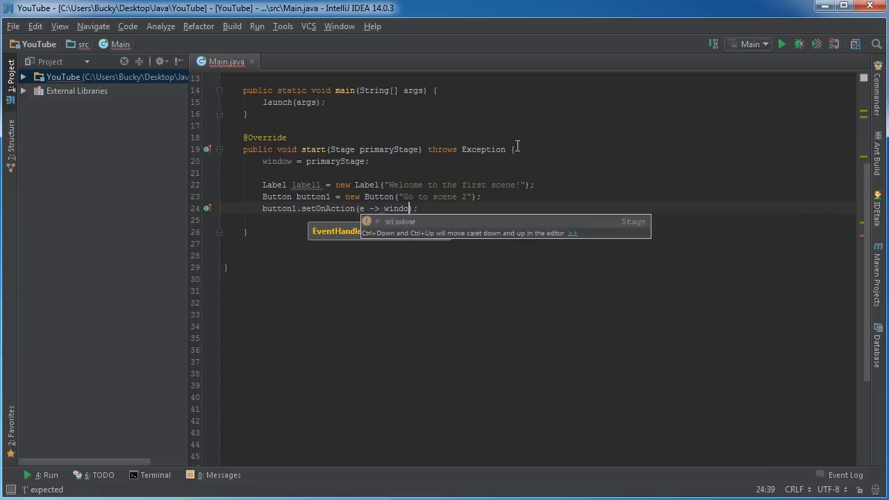
text(.setScene(scene2)
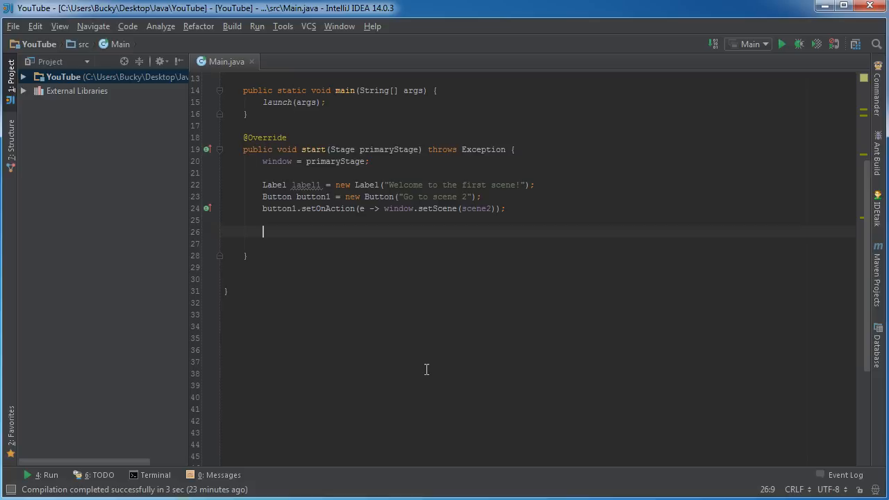
Add a Layout 1 comment, create VBox layout1 with spacing 20 holding label1 and button1
text(//Layout)
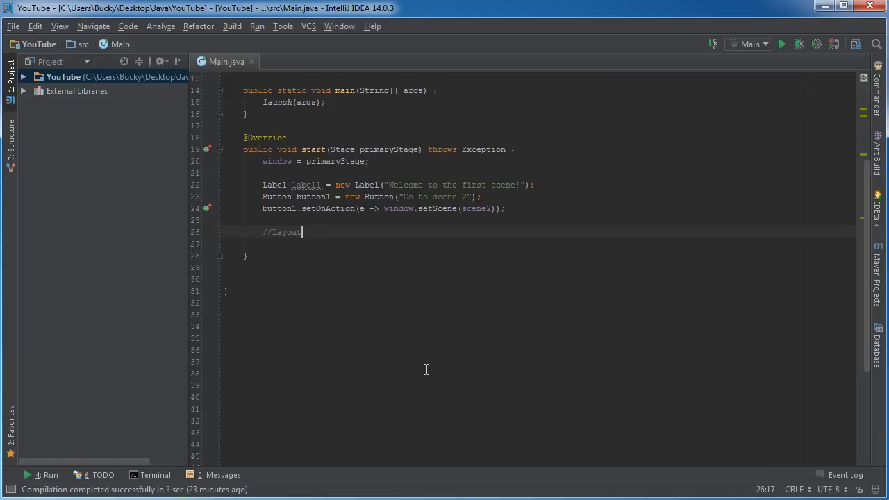
text(1 - children are laid out in vertical column)
click(539, 244)
text(VBox)
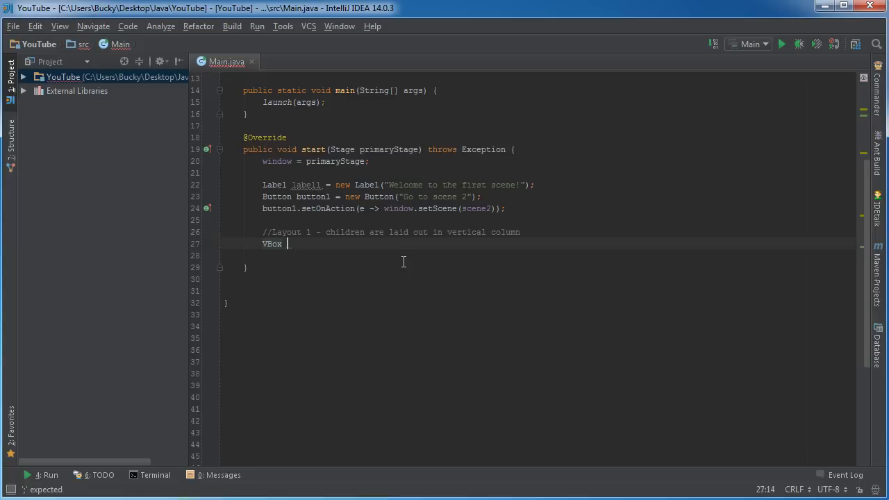
text(layout1 = new)
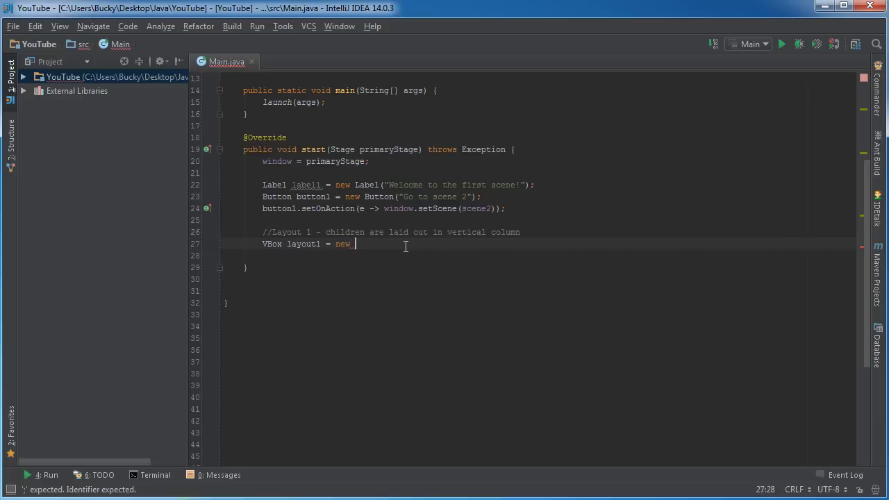
text(VBox(20);)
click(540, 255)
text(layout1.getChildren().addAll()
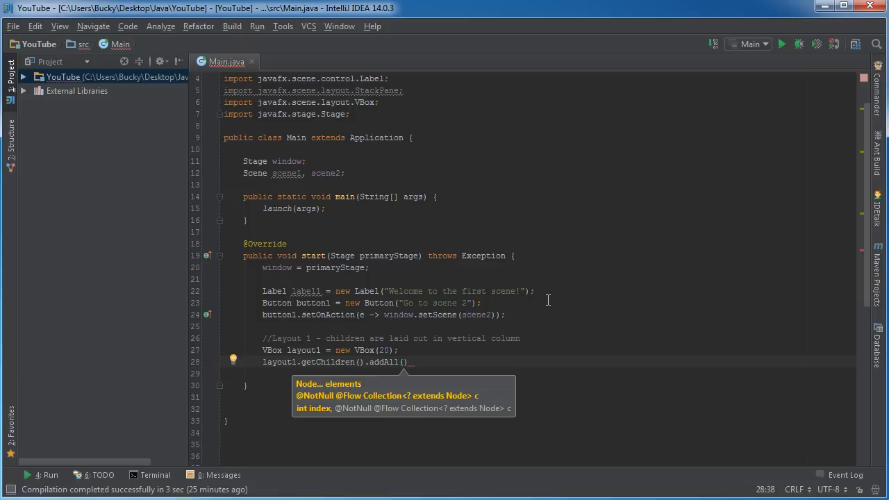
text(label1, button1)
click(539, 373)
text(scene1 =)
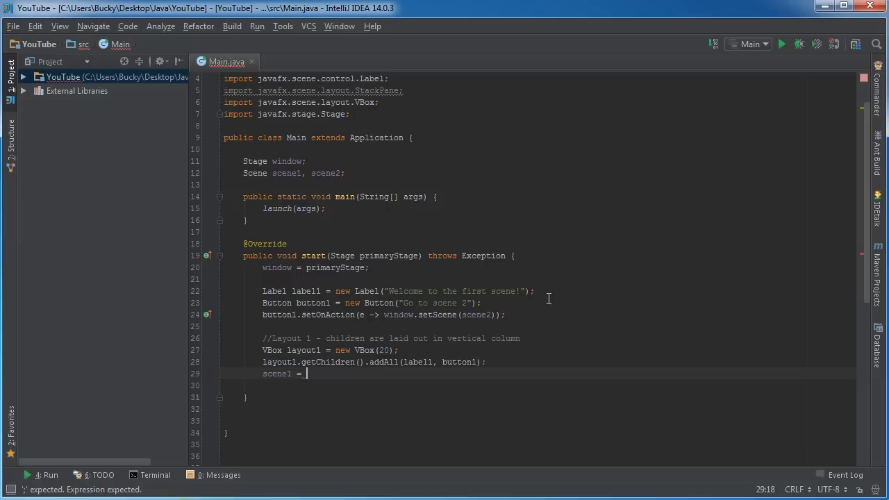
Finish the line as scene1 = new Scene(layout1, 200, 200)
text(new Scene(layout1, 200, 200);)
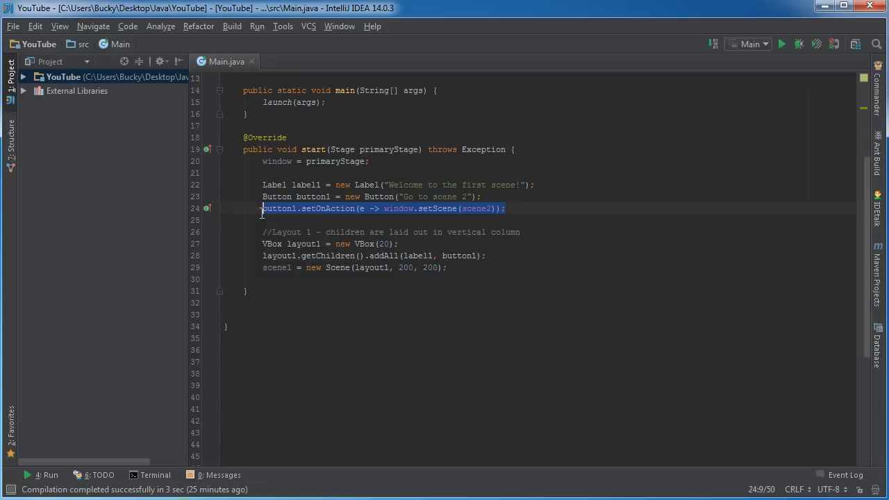
Add button2 "This scene sucks, go back to scene 1" switching to scene1, plus a '//Layout 2' comment
click(484, 267)
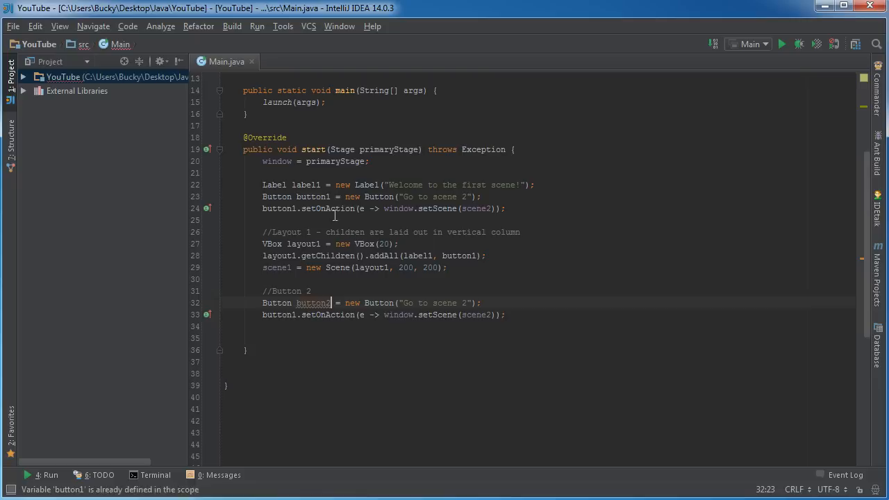
text(This scene sucks, go back)
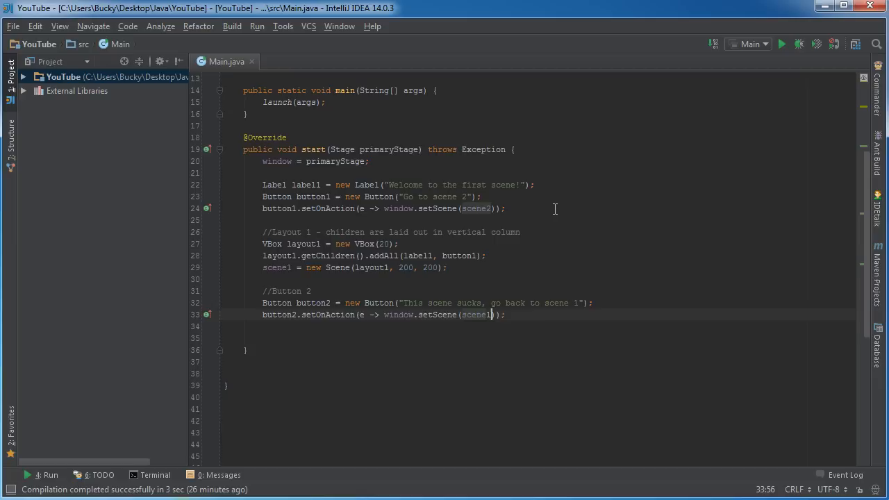
text(//Layout 2)
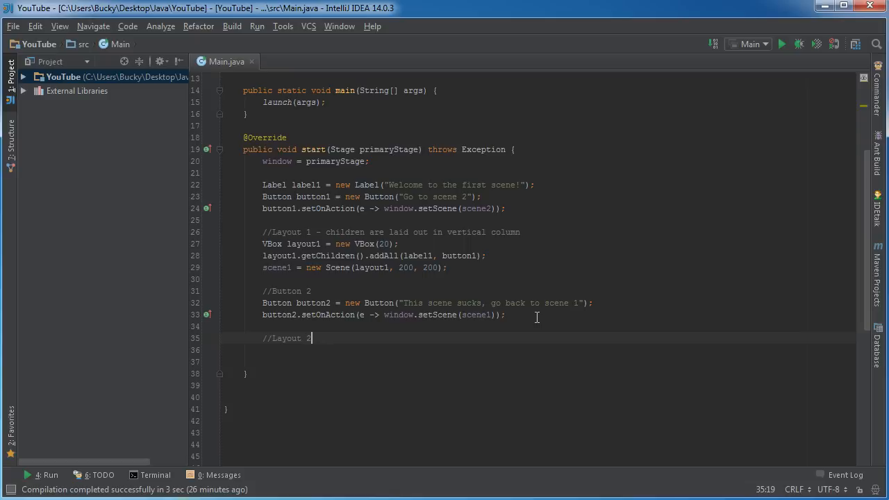
Create StackPane layout2 holding button2 and set scene2 = new Scene(layout2, 600, 300)
text(StackPane)
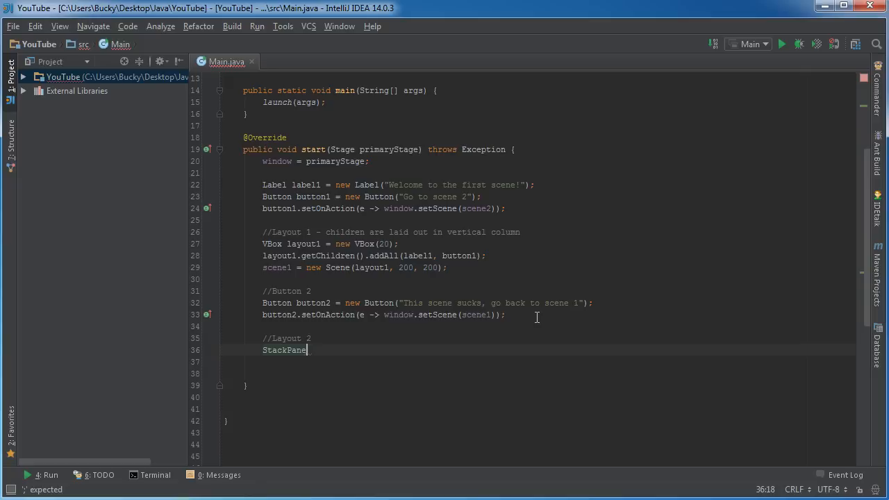
text(layout2 = new StackPane();)
click(556, 362)
text(layout2.getChildren().add(button2);)
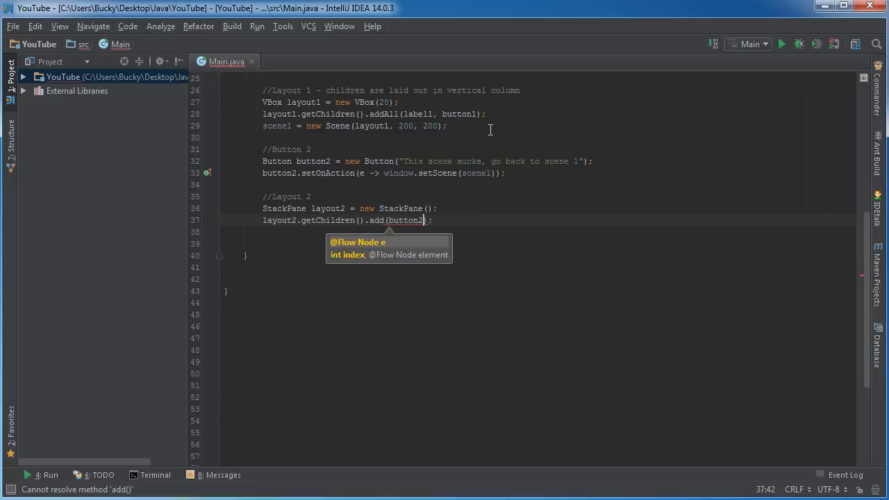
text(scene2 = new Scene(layout2, 600, 300);)
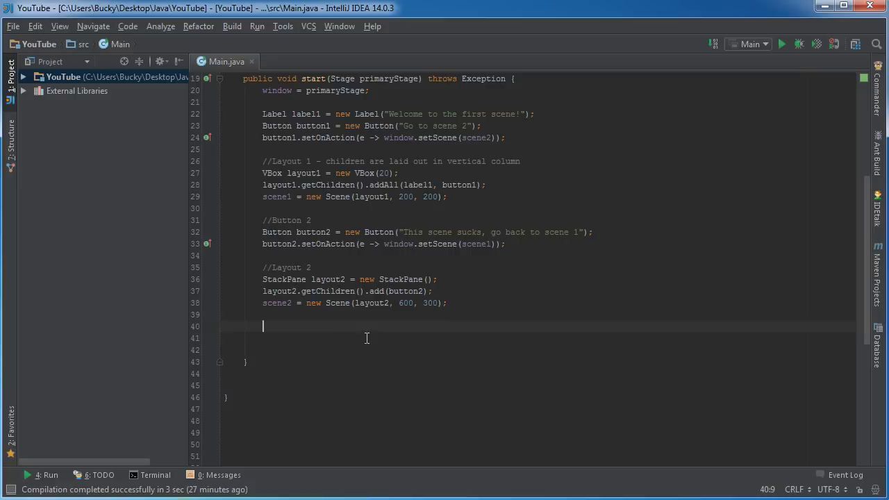
Set window to scene1, title it "Title here", and call window.show()
text(window.setScene(scene1);)
click(539, 349)
text(window.show();)
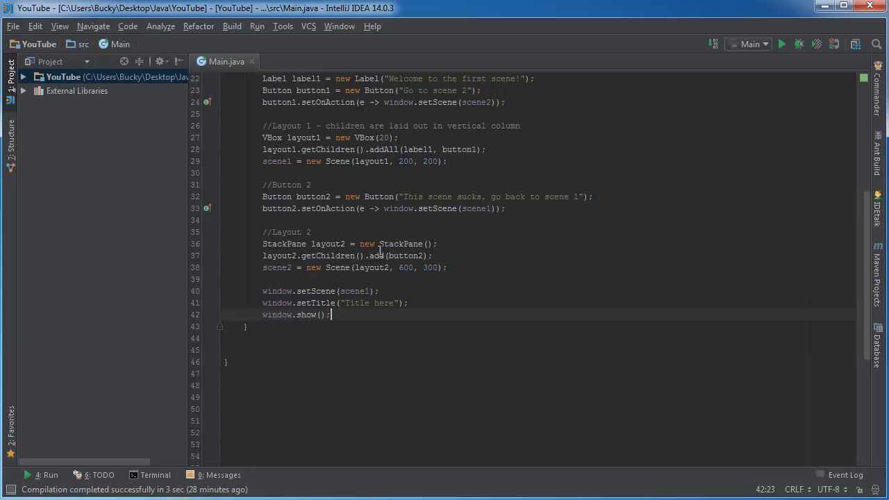
scroll(up, 3)
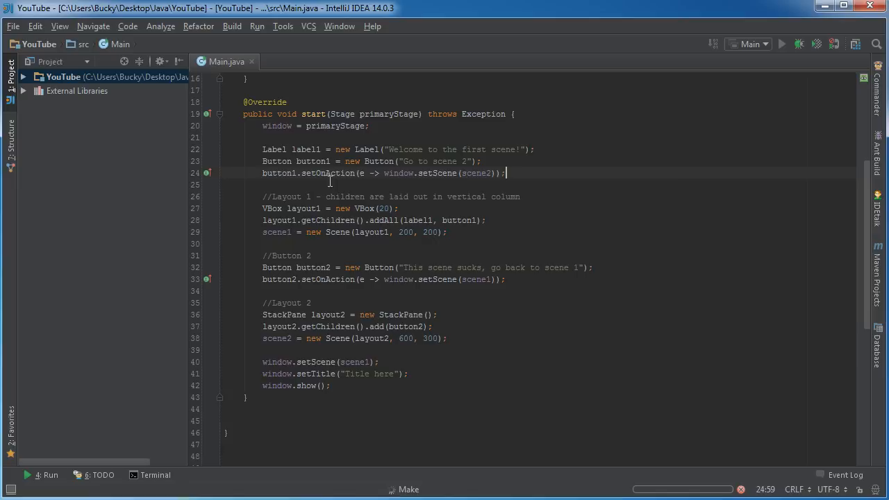
Run the JavaFX app and switch to the second scene with "Go to scene 2"
click(781, 43)
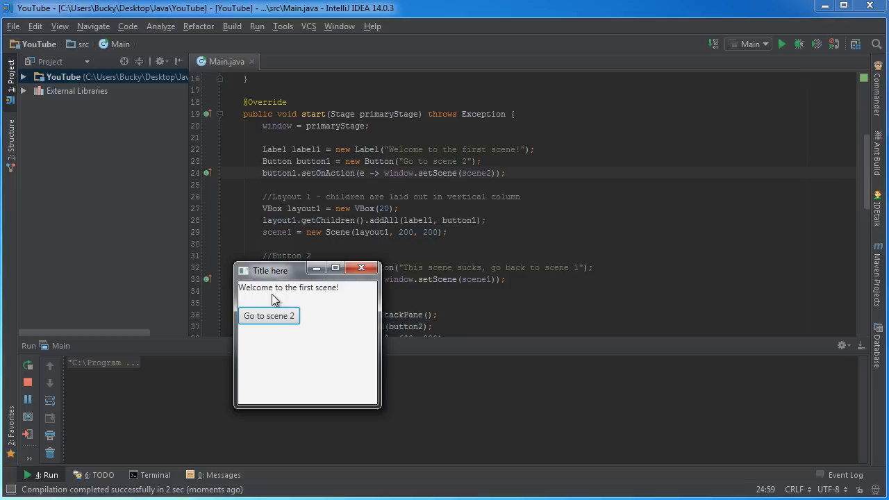
click(268, 315)
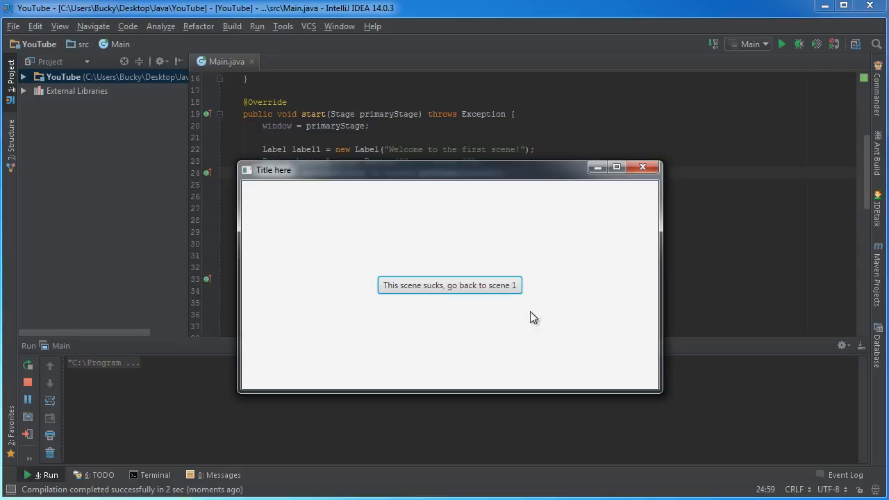
mouse_move(414, 290)
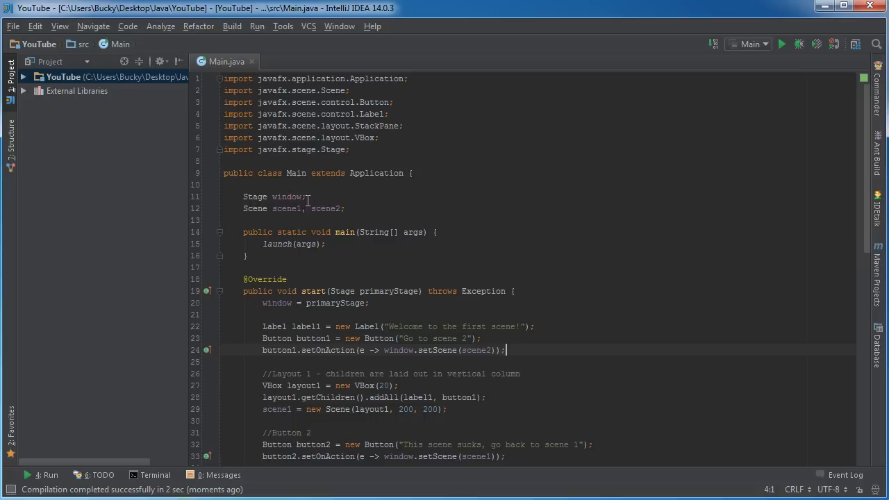
Close the running app window and scroll down through the finished Main.java
scroll(down, 3)
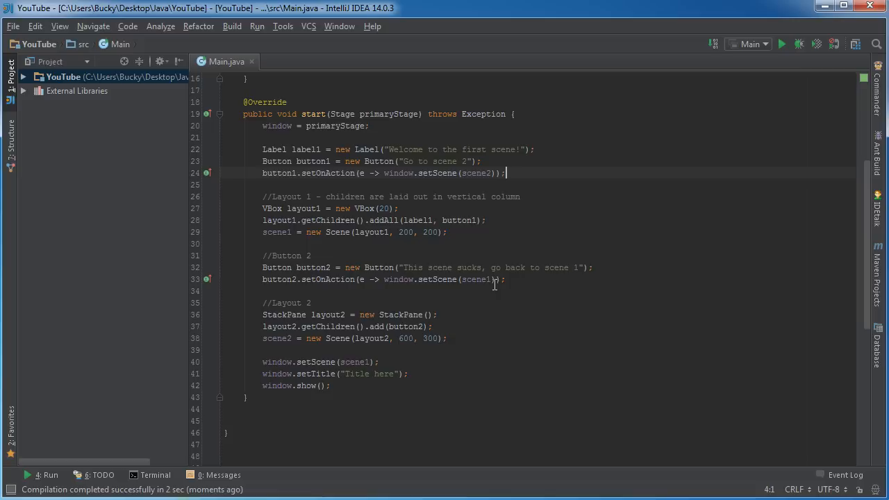